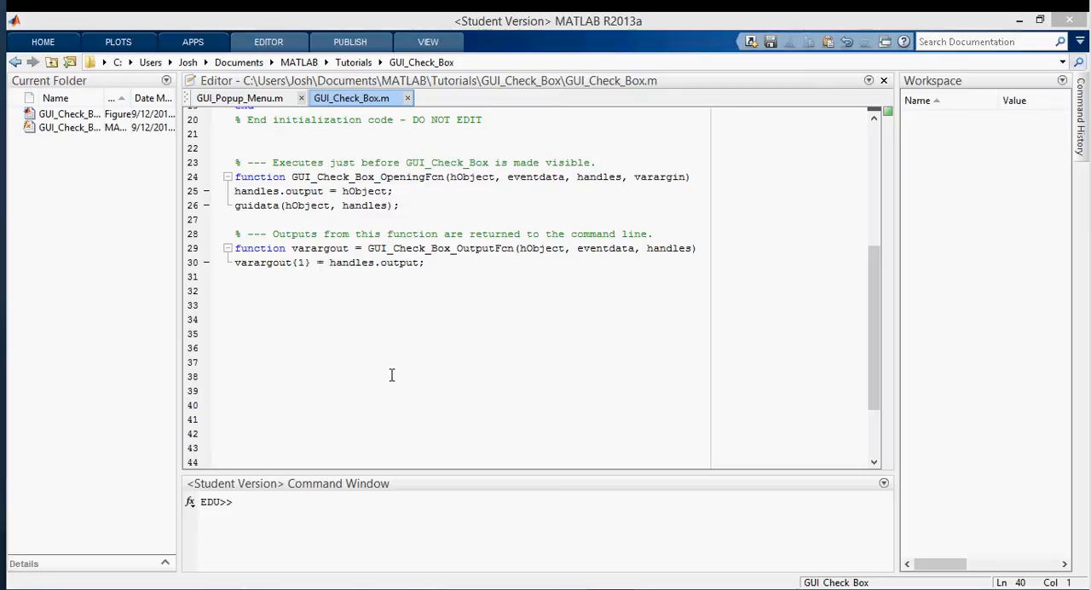
pyautogui.moveTo(260, 584)
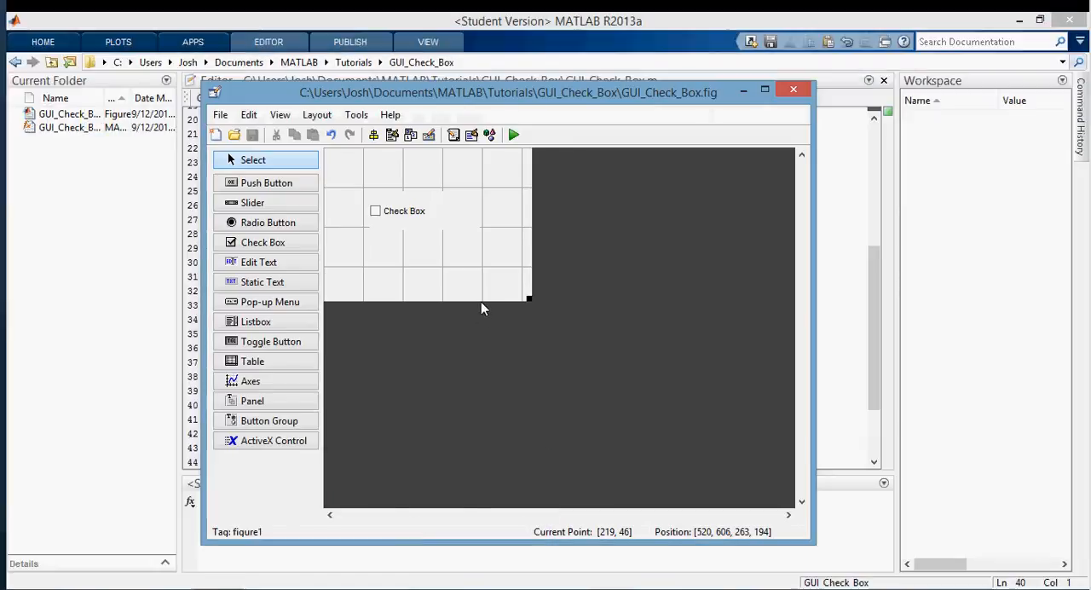
# - Open the check box's Property Inspector from the GUI_Check_Box layout
pyautogui.click(404, 210)
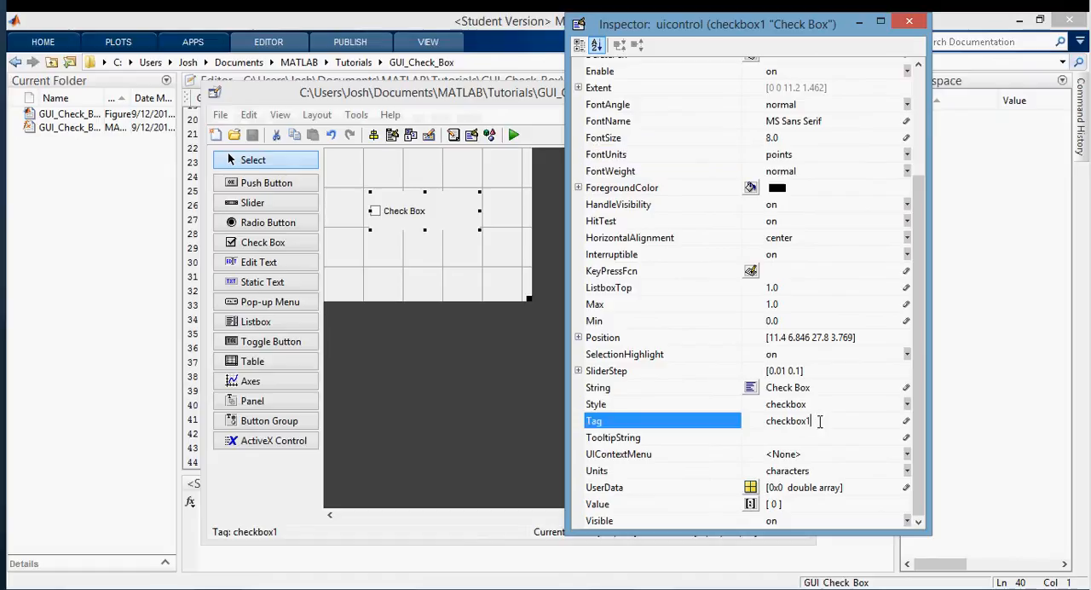
# - Change the check box Tag from checkCb to checkValue and its String to 'Value'
pyautogui.write('checkCb')
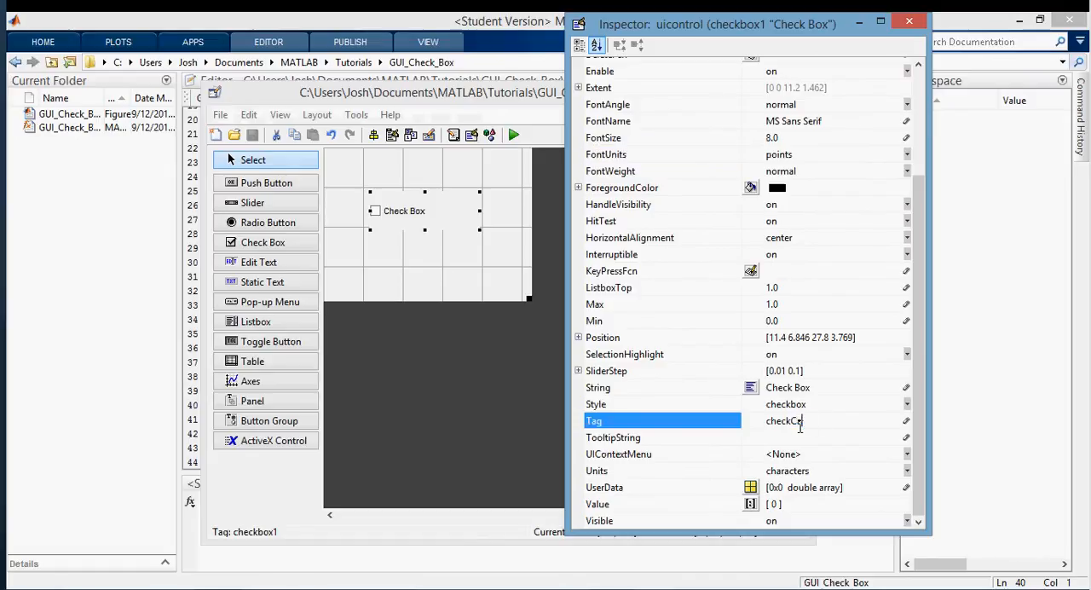
pyautogui.write('checkValue')
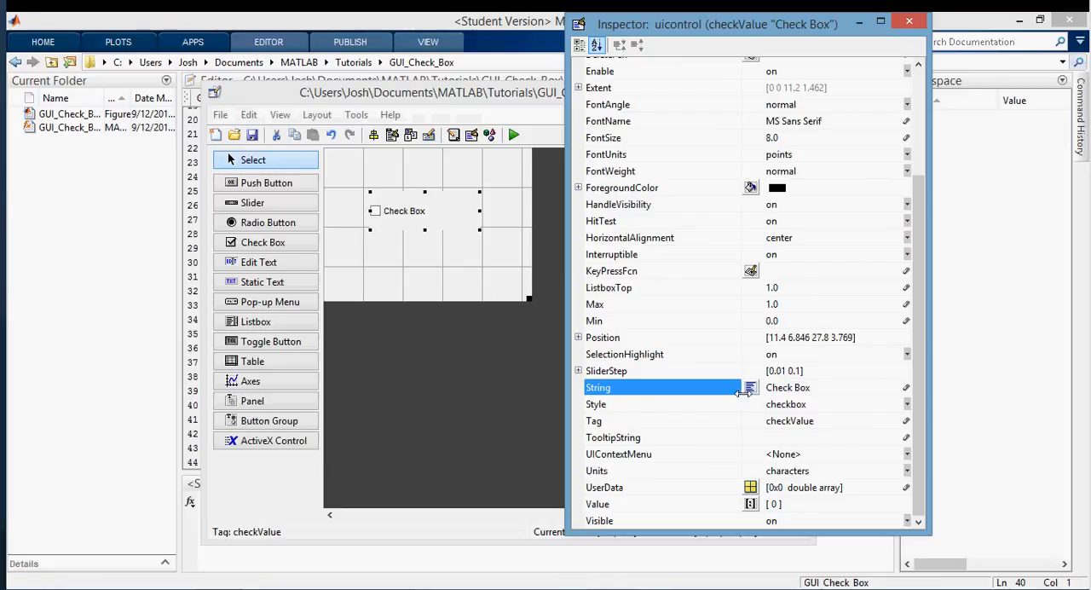
pyautogui.write('Value')
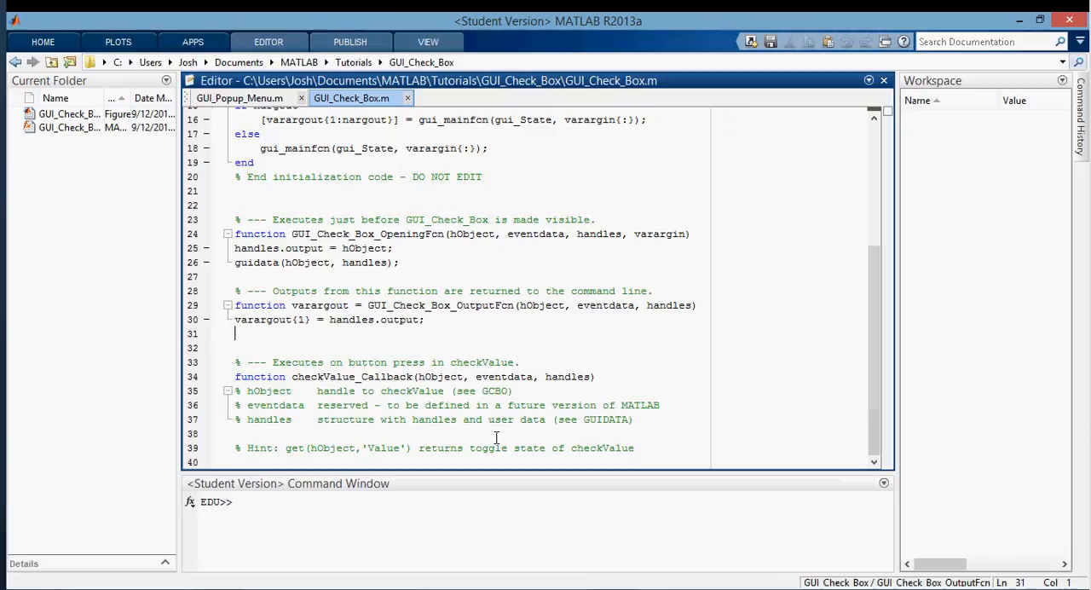
# - Delete the generated comments under checkValue_Callback and start an if statement in its body
pyautogui.moveTo(238, 390); pyautogui.dragTo(635, 447)
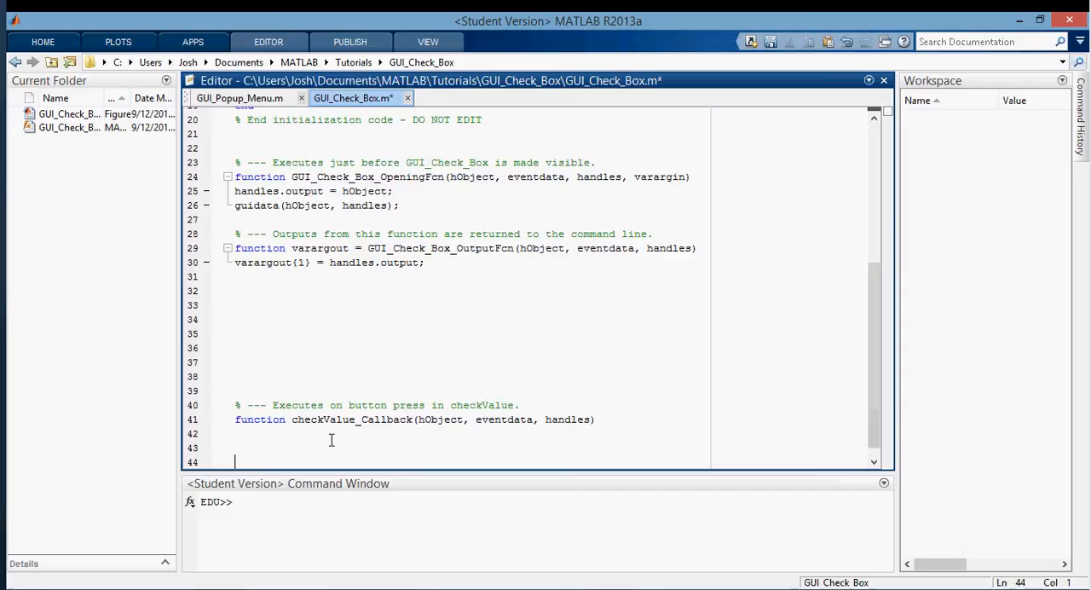
pyautogui.scroll(-3)
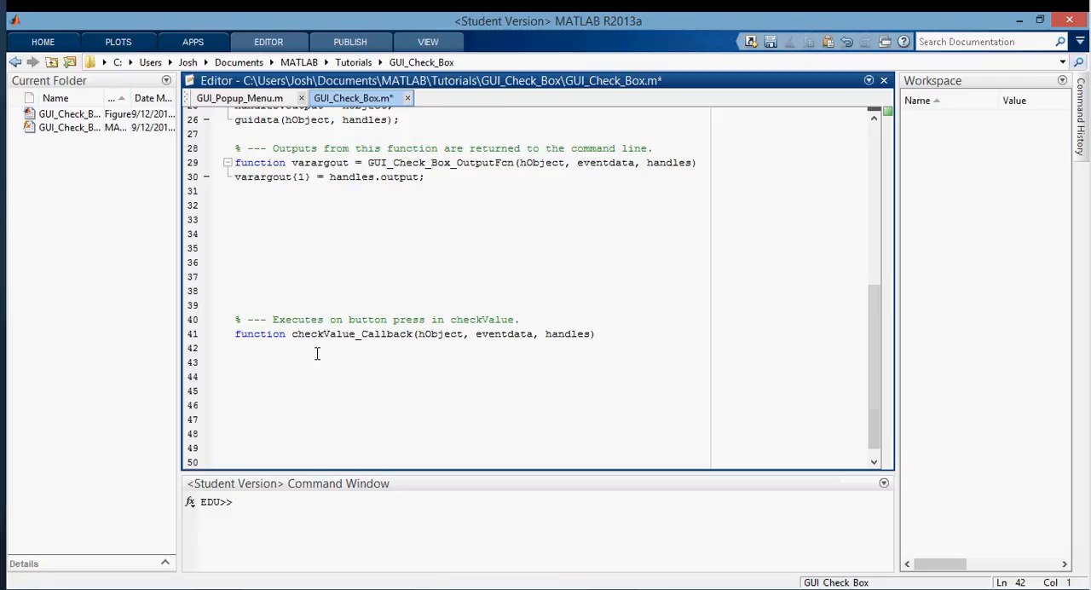
pyautogui.click(236, 348)
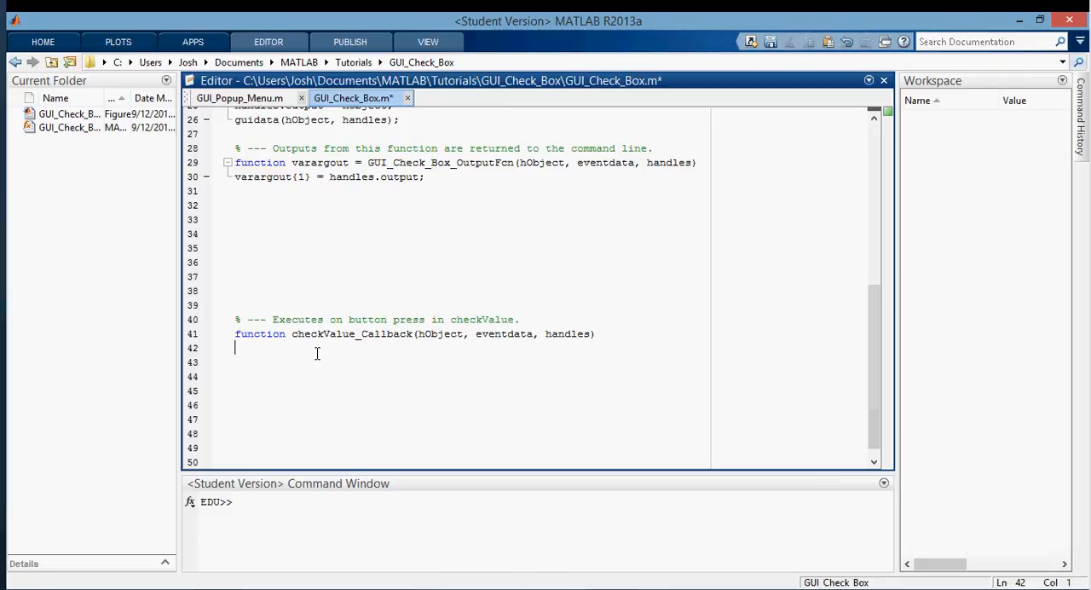
pyautogui.write('if (')
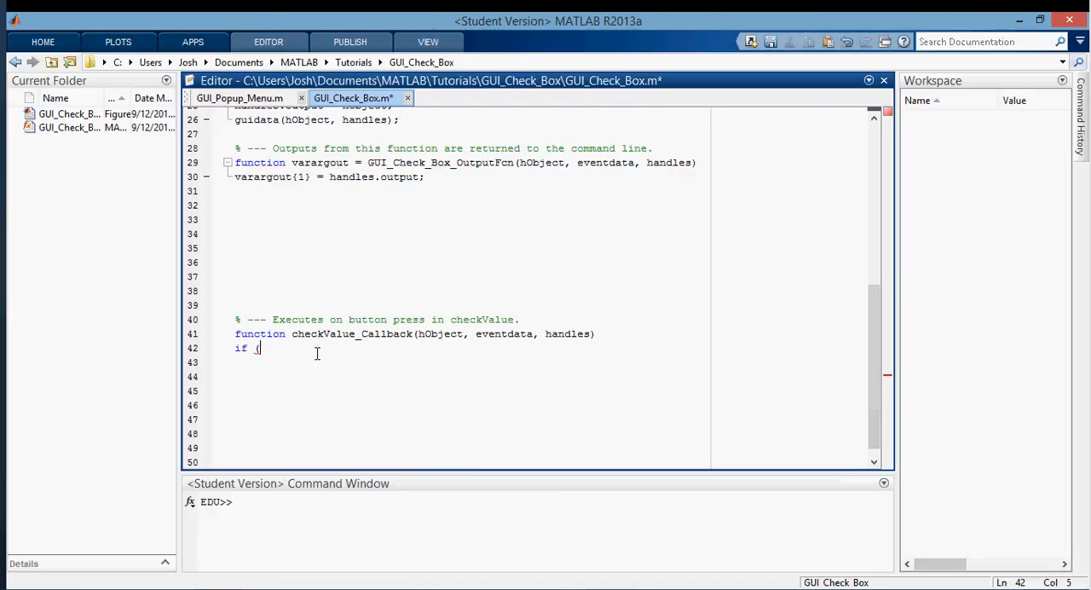
# - Write an if/else setting value to 1 when get(hObject,'Value') equals 'Max', else 0
pyautogui.write('(get(h')
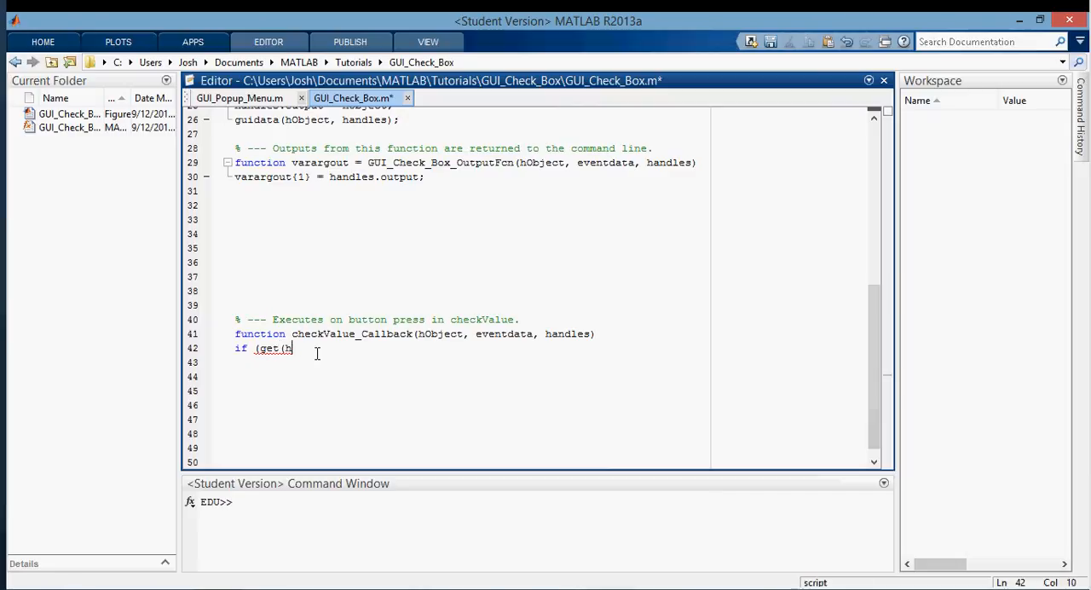
pyautogui.write("Object, 'Value")
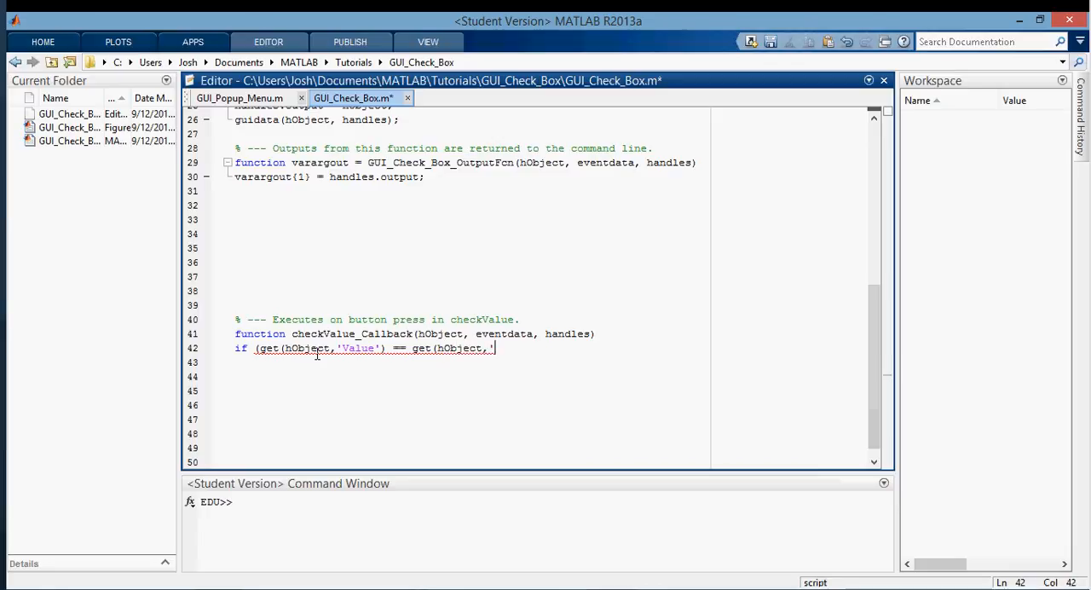
pyautogui.write("Max'))")
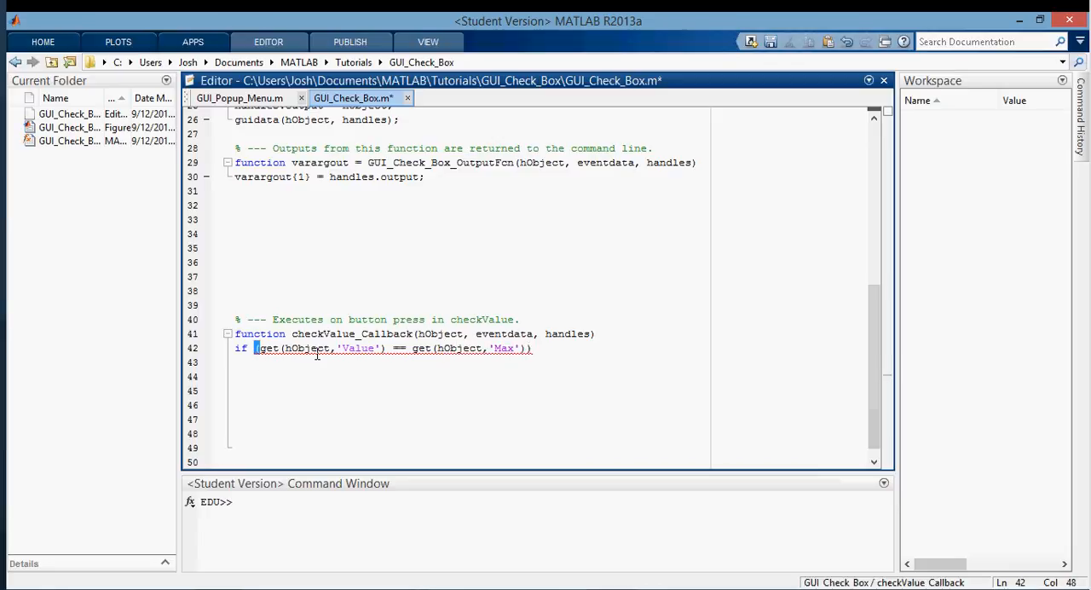
pyautogui.write('ch')
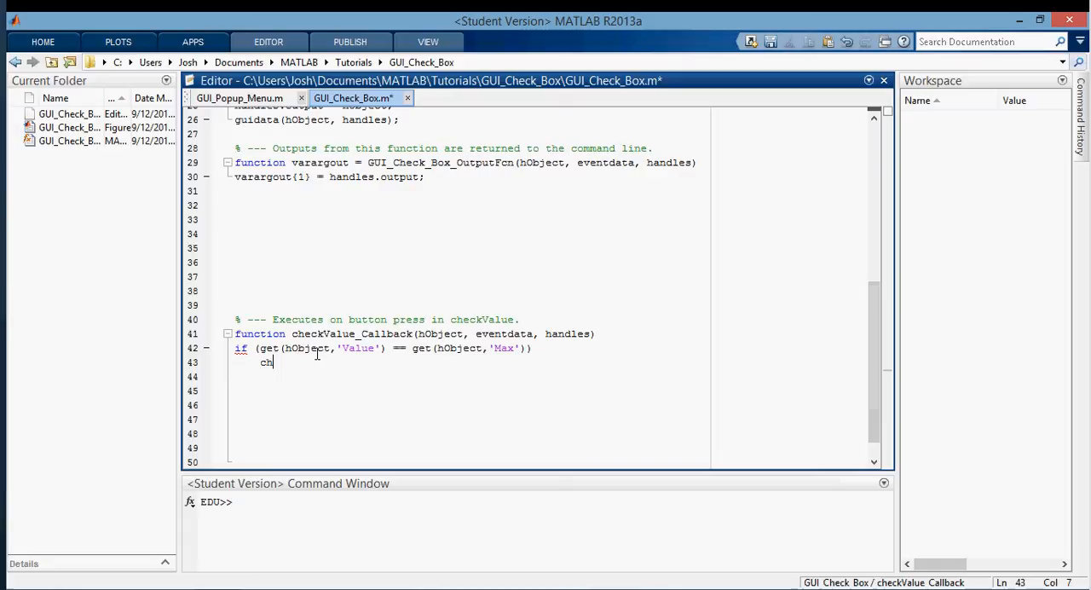
pyautogui.write('alue = 1;')
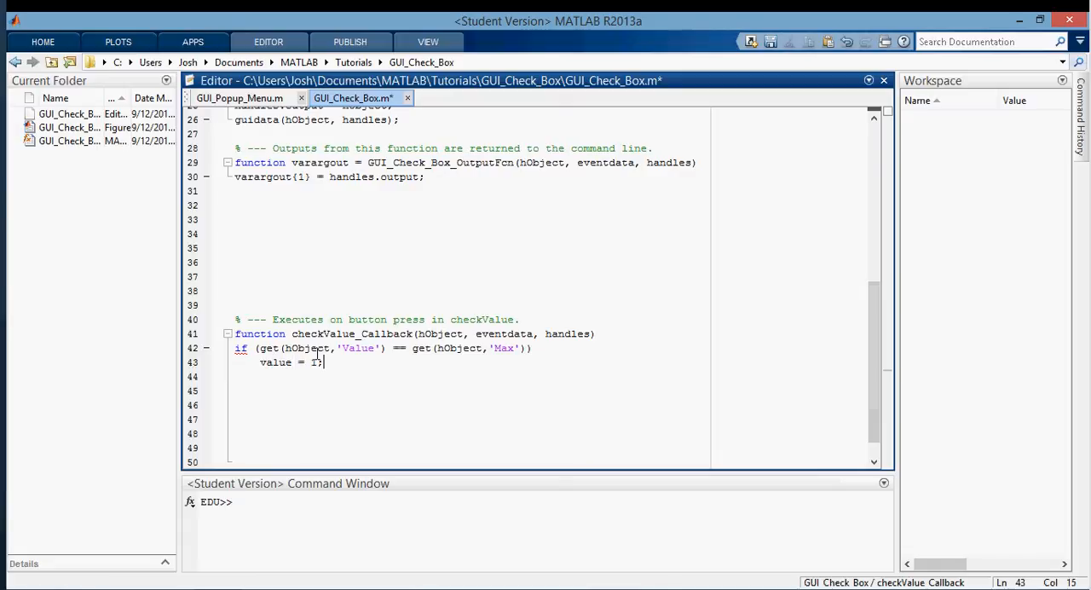
pyautogui.write('else')
pyautogui.click(470, 390)
pyautogui.write('value =')
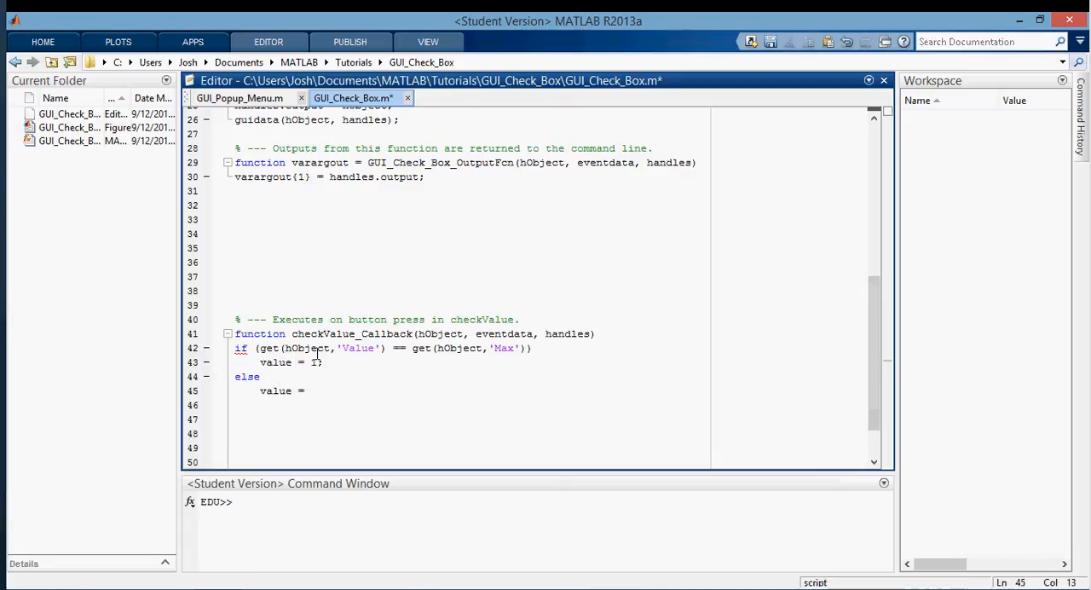
pyautogui.write('0;')
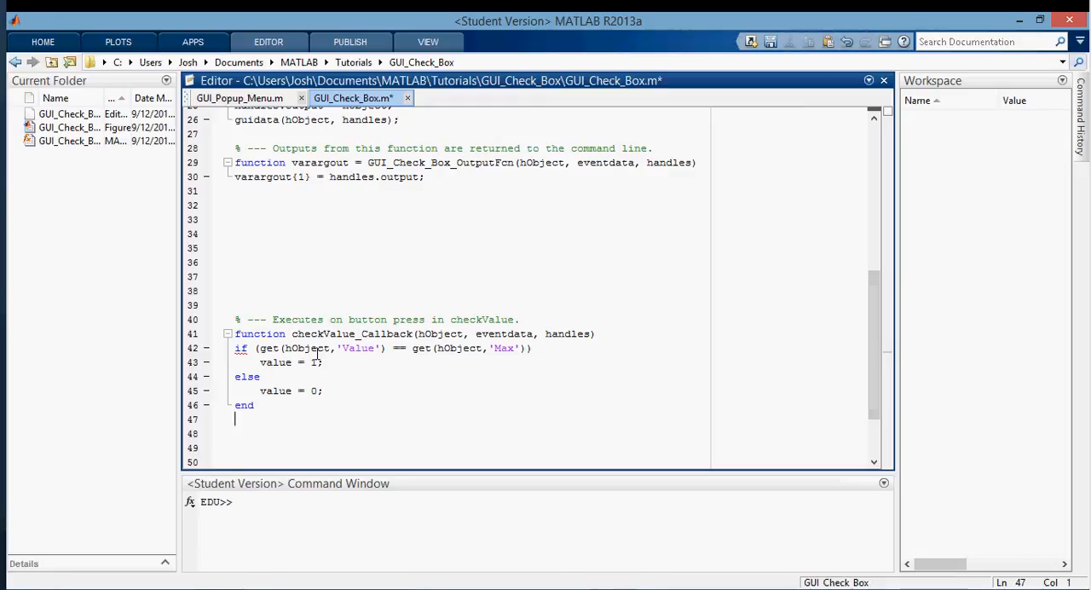
# - Add assignin('base','value',value); to send value to the base workspace
pyautogui.write('assignin(')
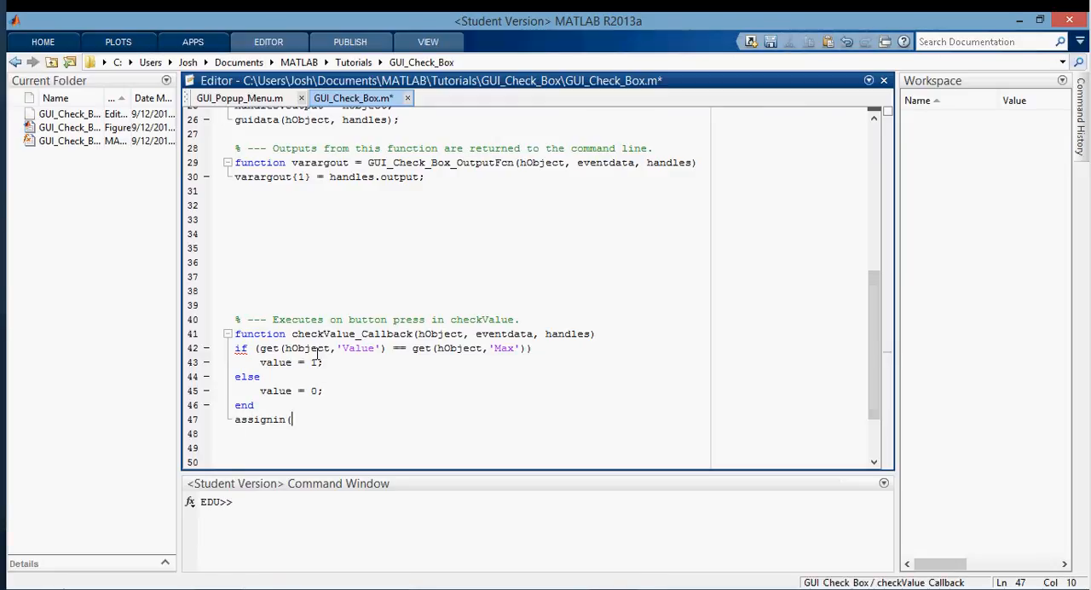
pyautogui.write("'base','valu")
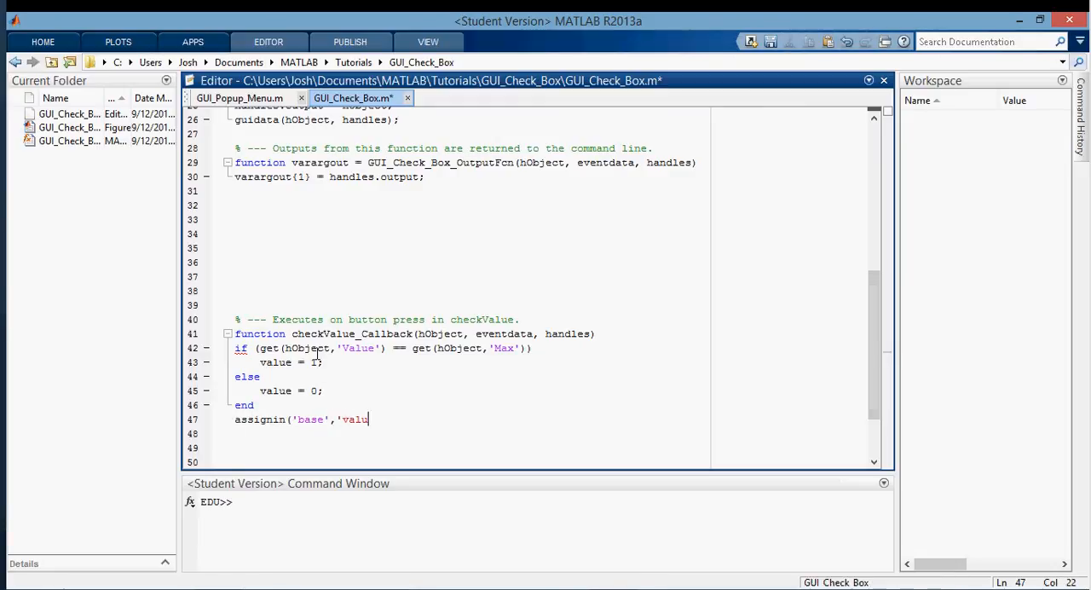
pyautogui.write("e',value")
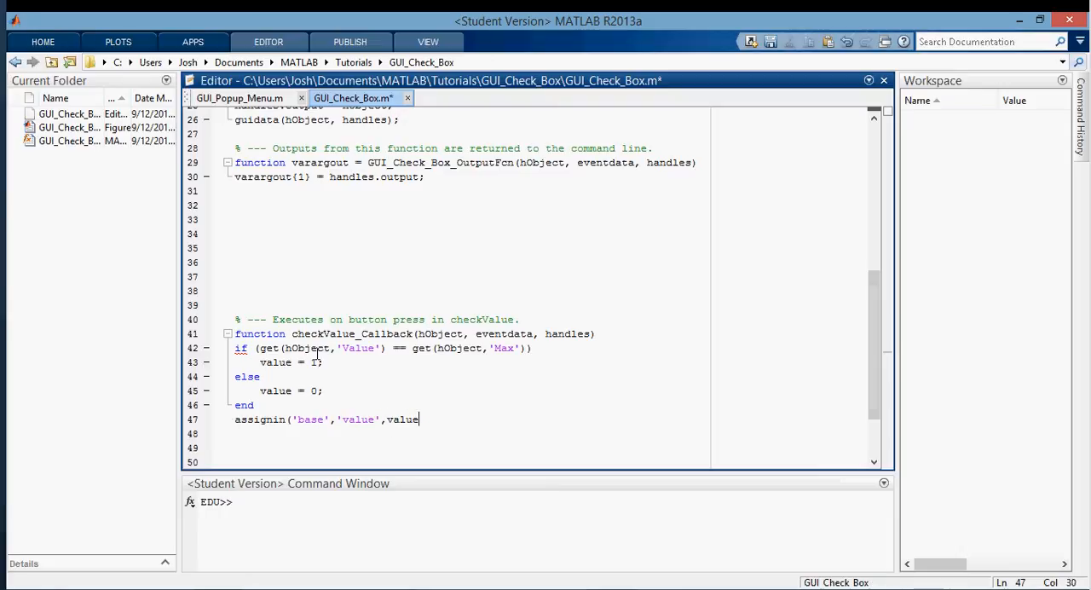
pyautogui.write(');')
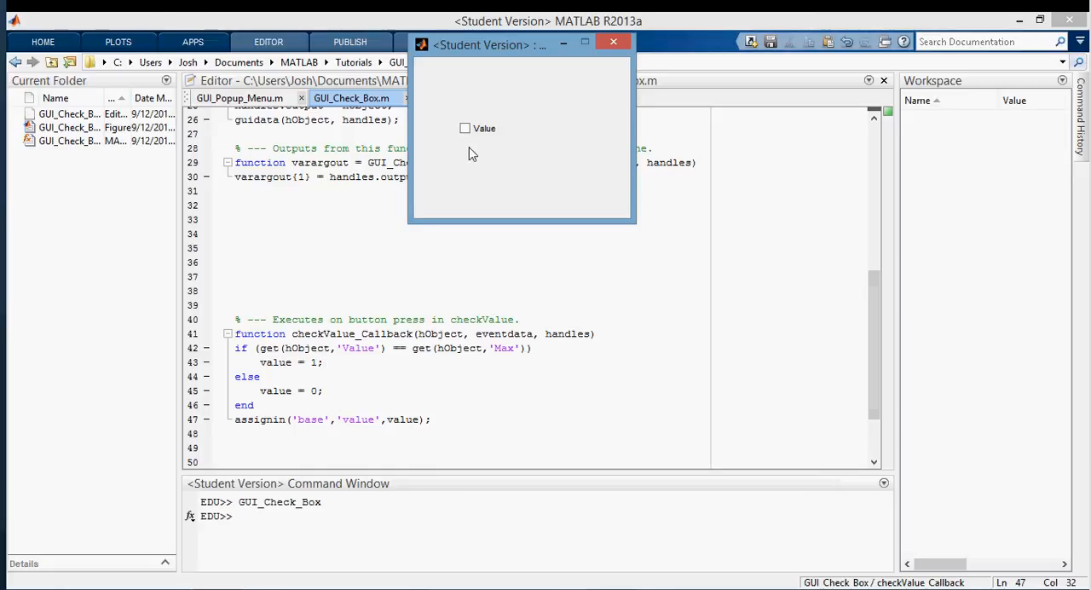
# - Tick and untick the Value check box, confirming value 1 then 0, then close the GUI
pyautogui.click(465, 128)
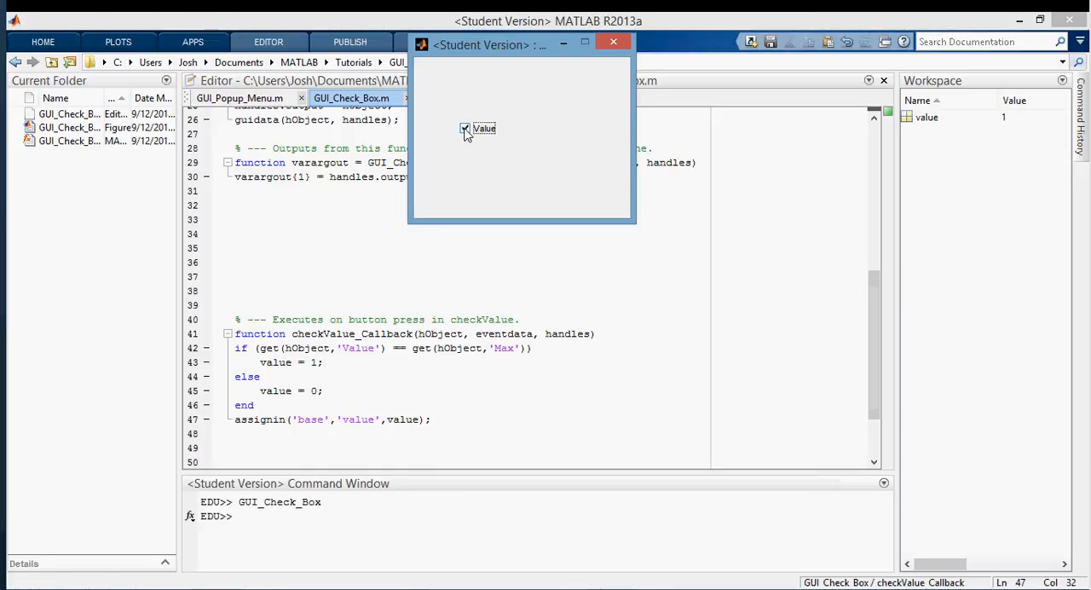
pyautogui.click(465, 129)
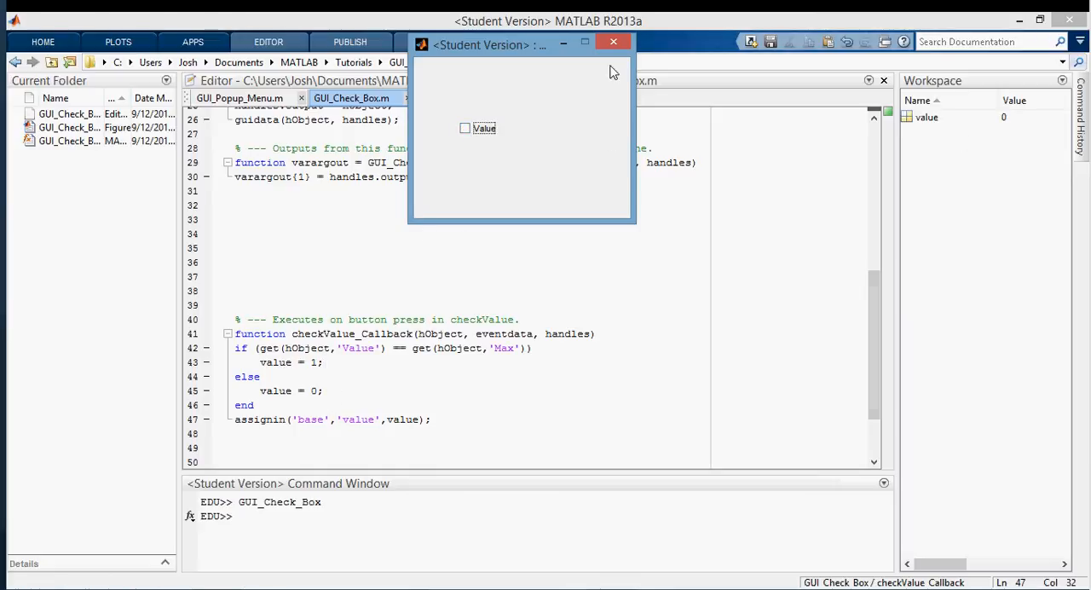
pyautogui.click(612, 42)
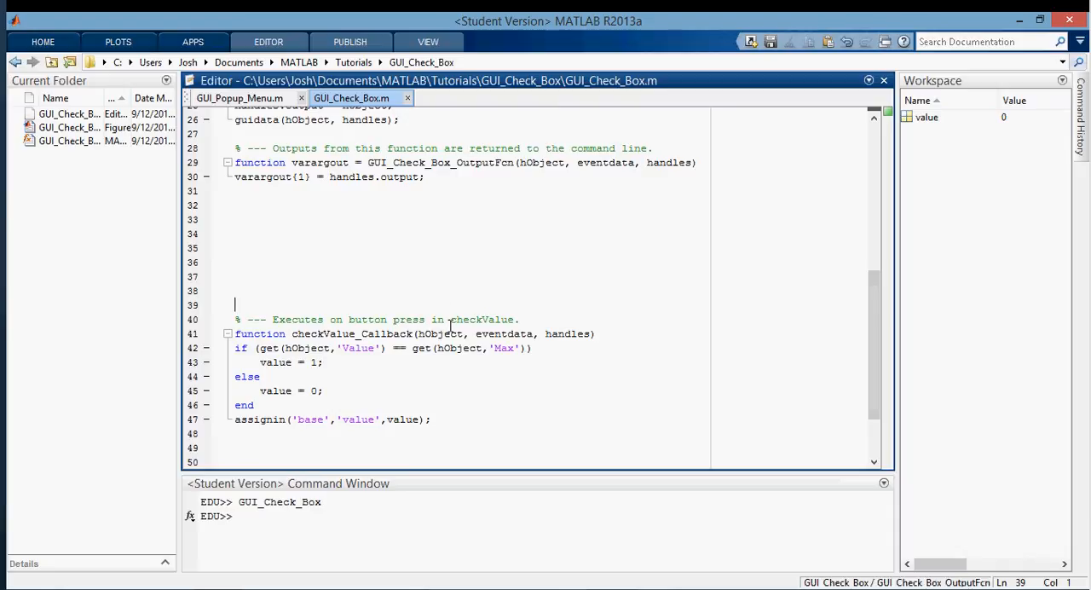
pyautogui.click(451, 362)
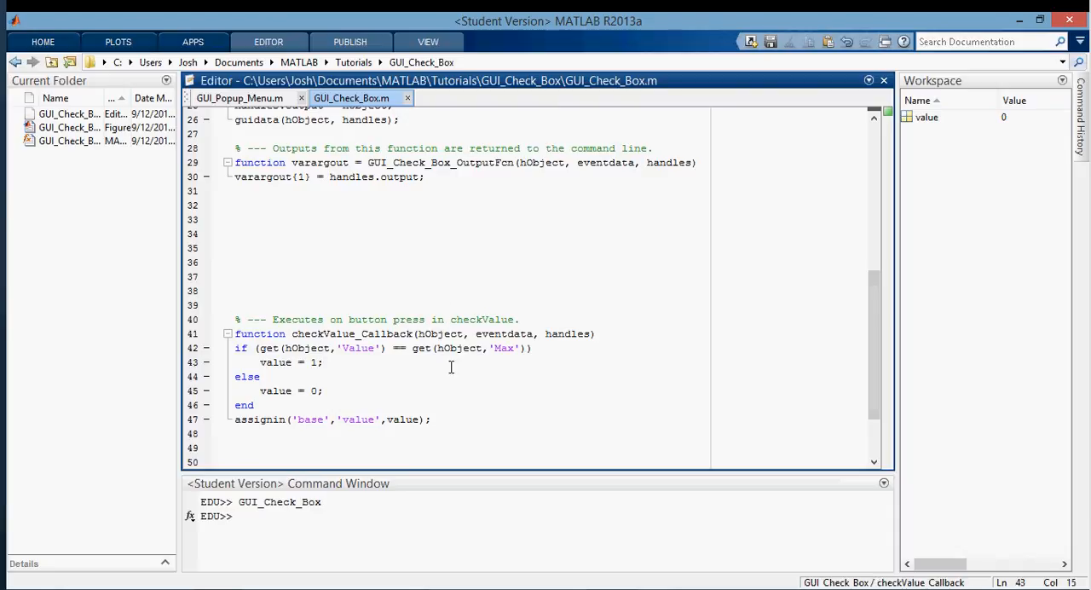